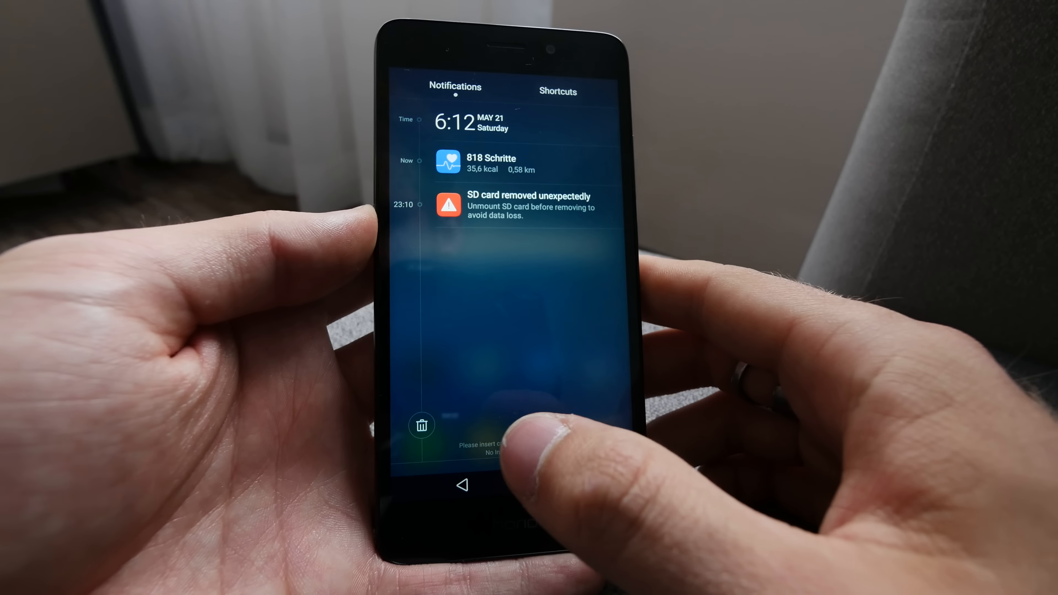
- Start the Camera app's rear view and set focus on the wall beside the desk
click(557, 91)
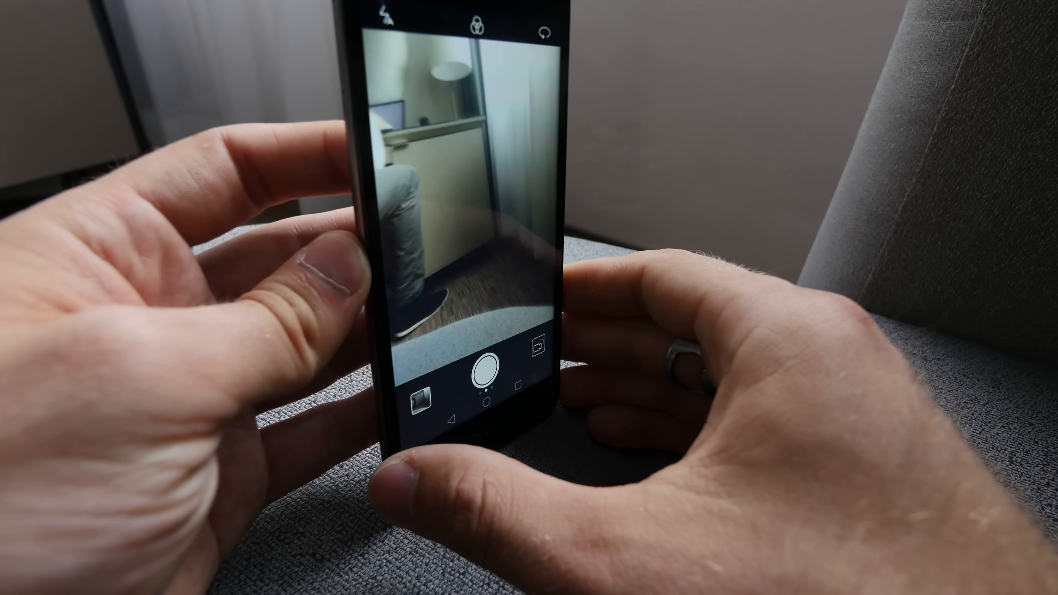
click(476, 209)
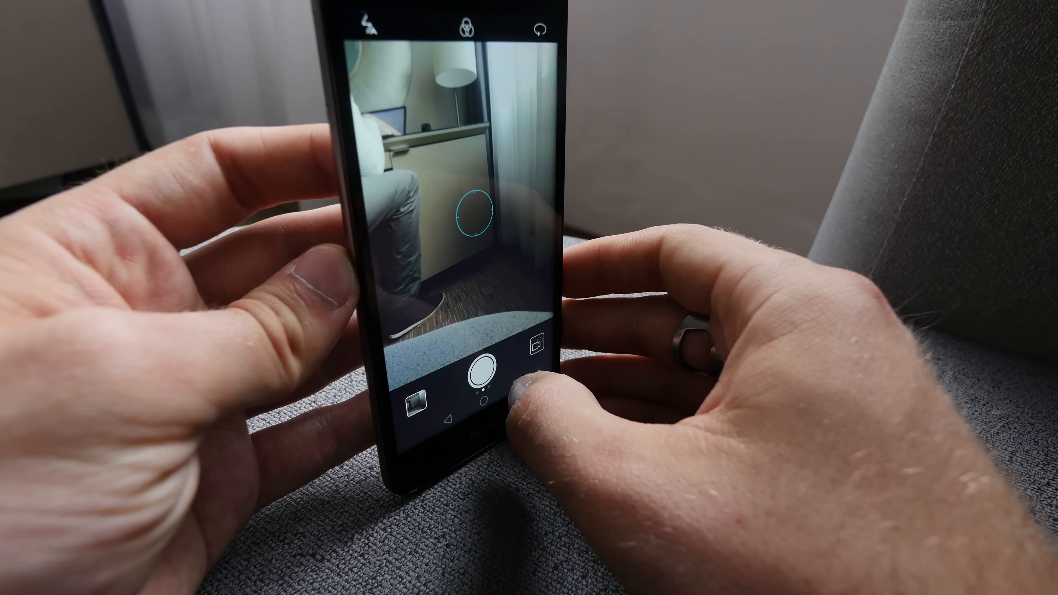